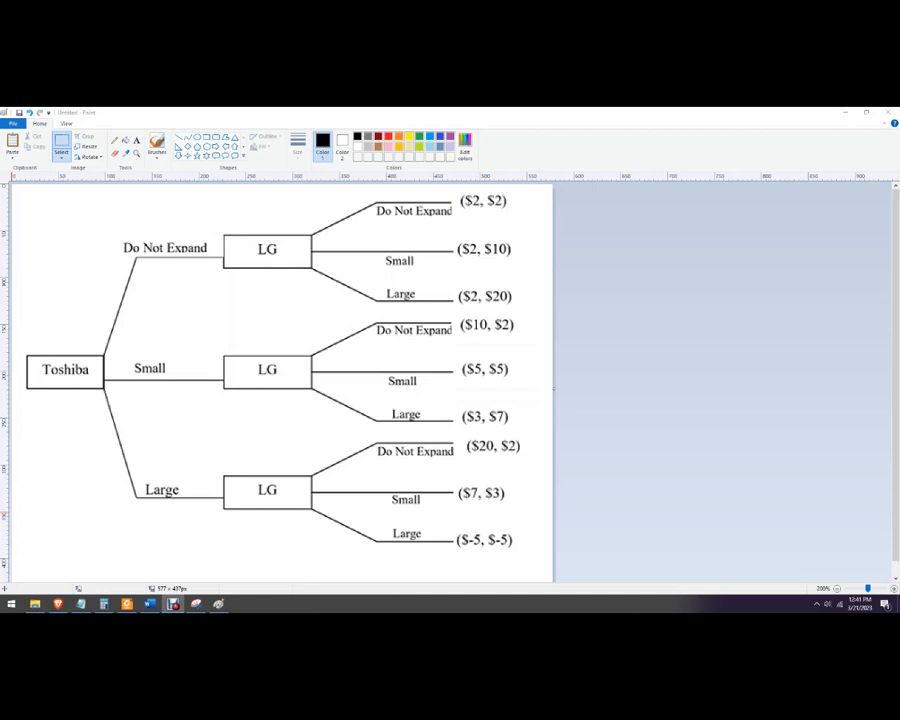
{"action": "mouse_move", "coordinate": [76, 392]}
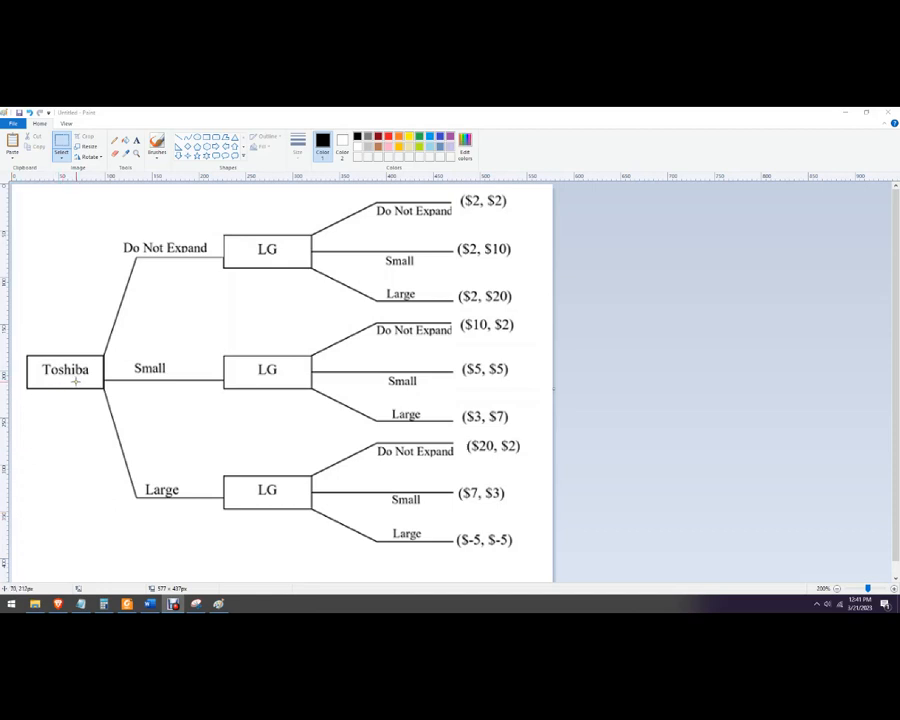
{"action": "mouse_move", "coordinate": [280, 523]}
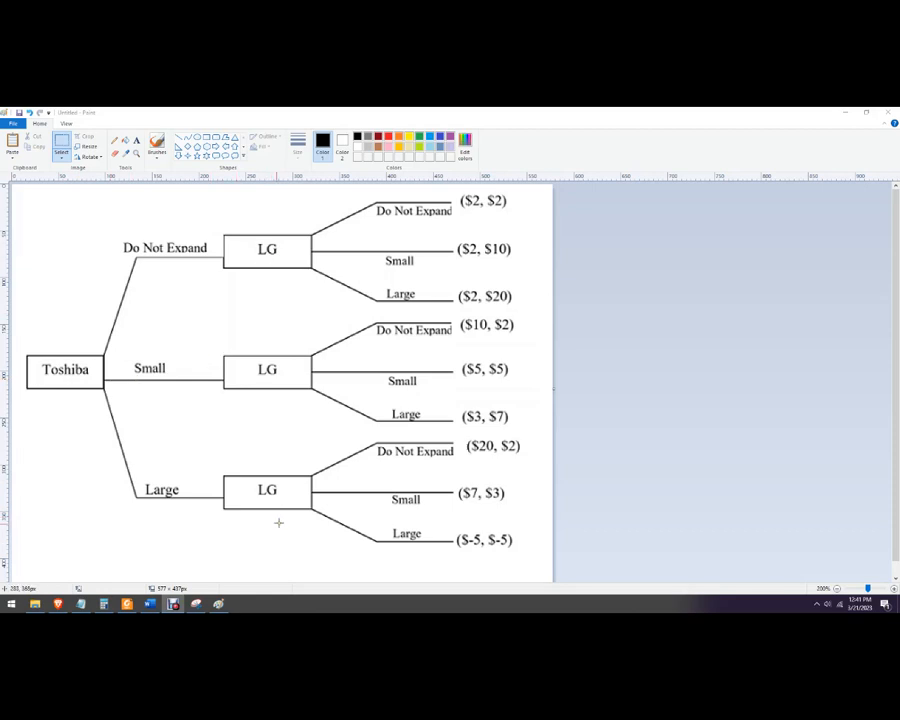
{"action": "mouse_move", "coordinate": [242, 540]}
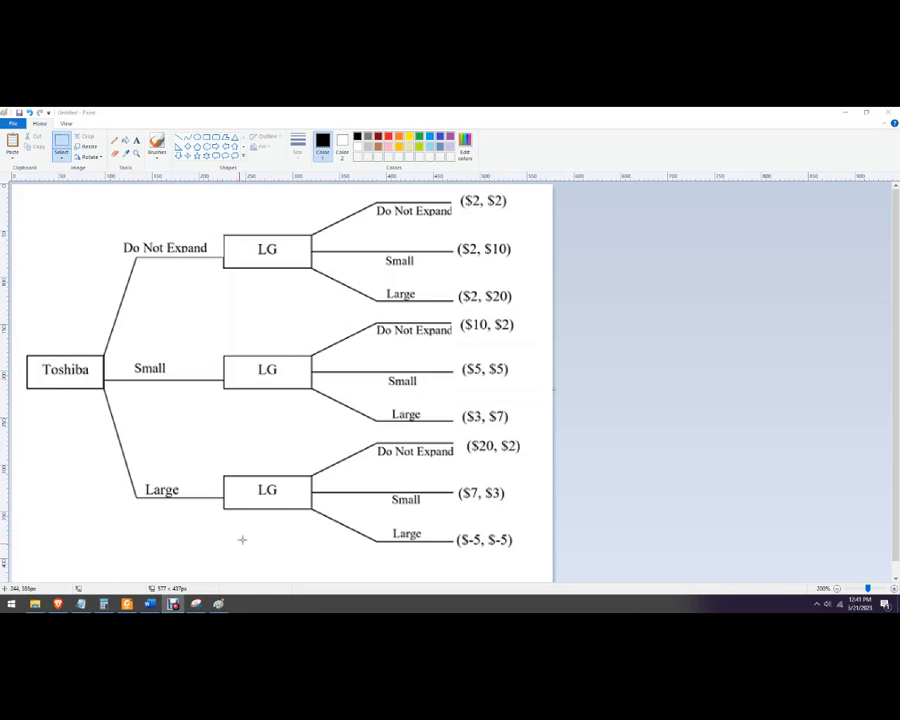
{"action": "mouse_move", "coordinate": [174, 247]}
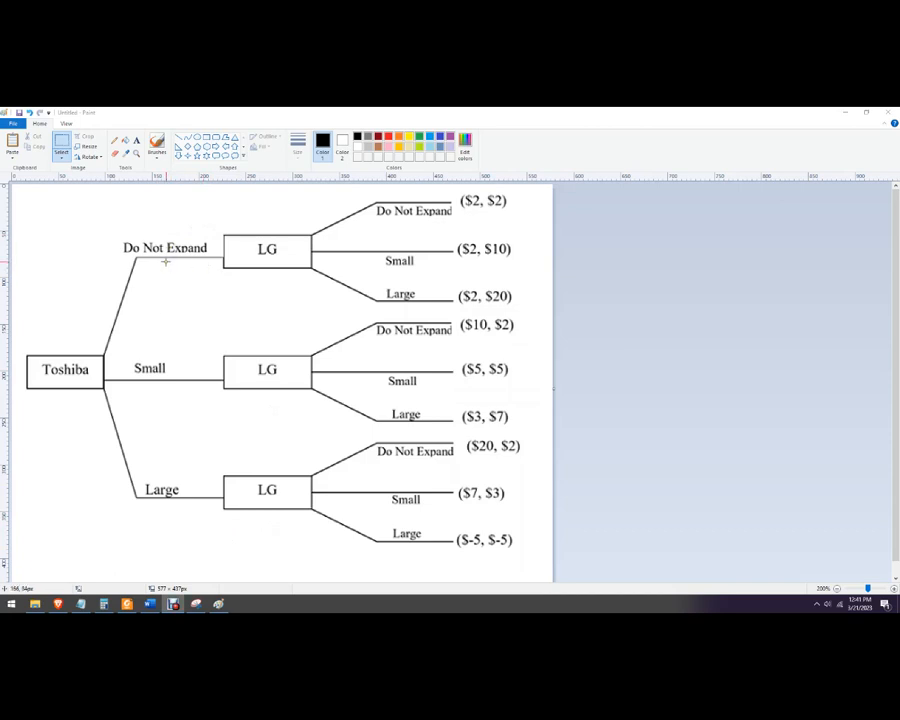
{"action": "mouse_move", "coordinate": [74, 375]}
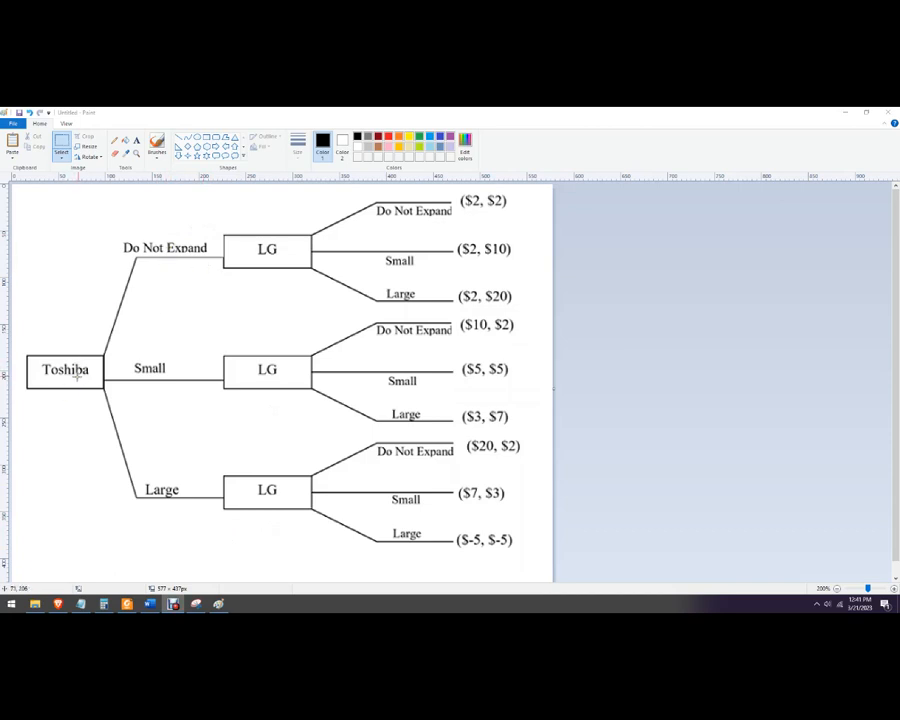
{"action": "mouse_move", "coordinate": [69, 377]}
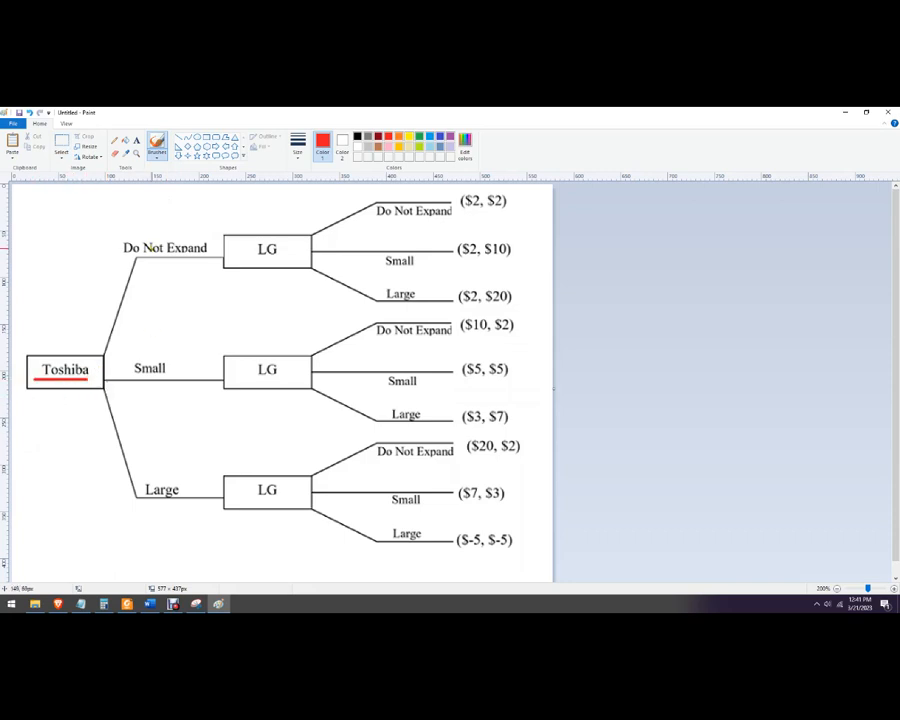
{"action": "mouse_move", "coordinate": [176, 481]}
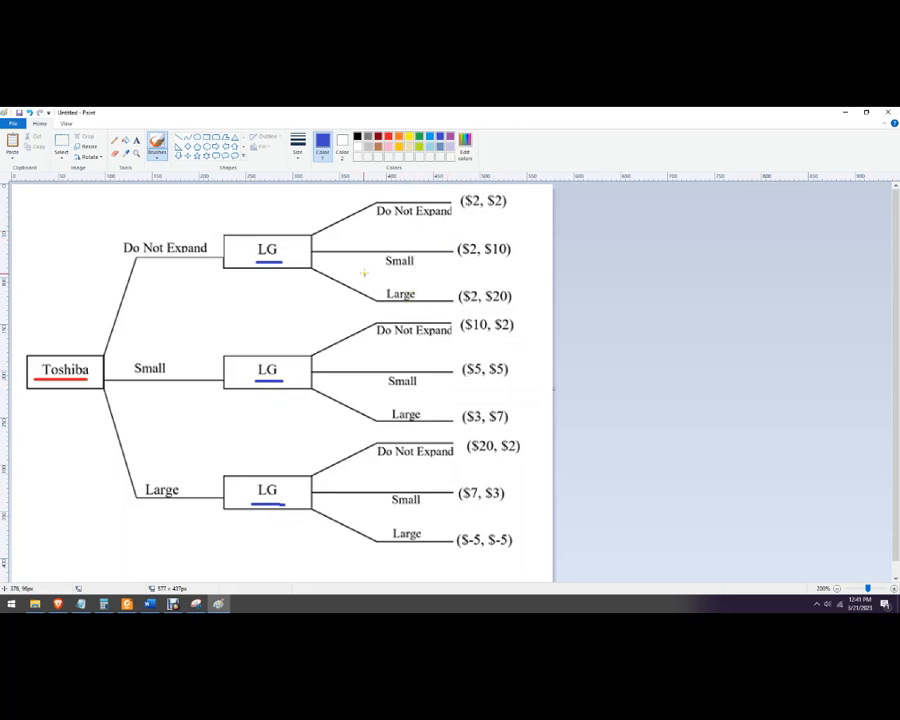
{"action": "mouse_move", "coordinate": [332, 262]}
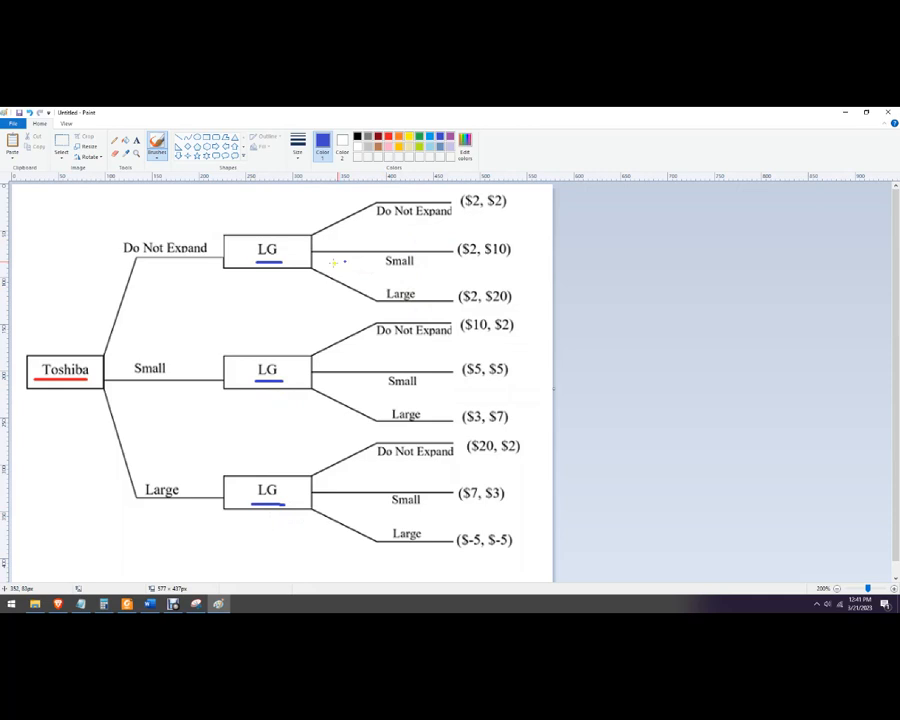
{"action": "mouse_move", "coordinate": [298, 245]}
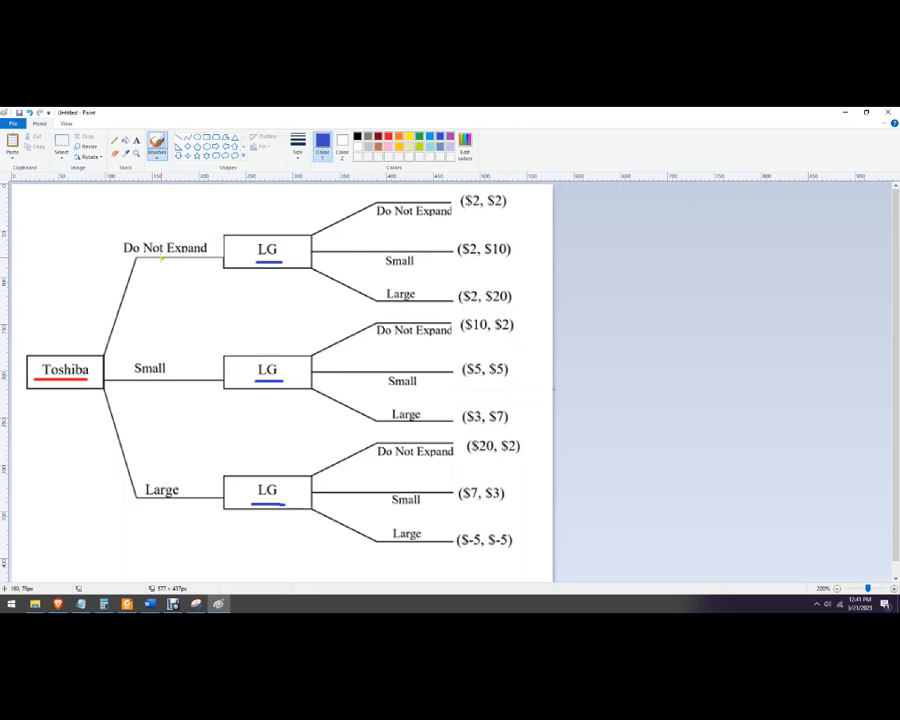
{"action": "mouse_move", "coordinate": [445, 262]}
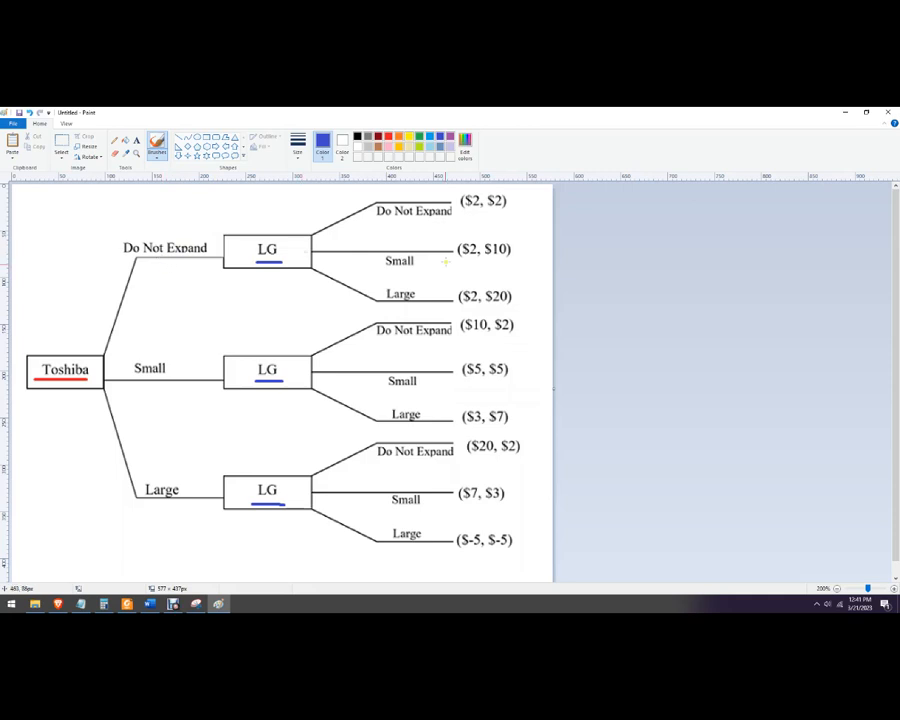
{"action": "mouse_move", "coordinate": [553, 415]}
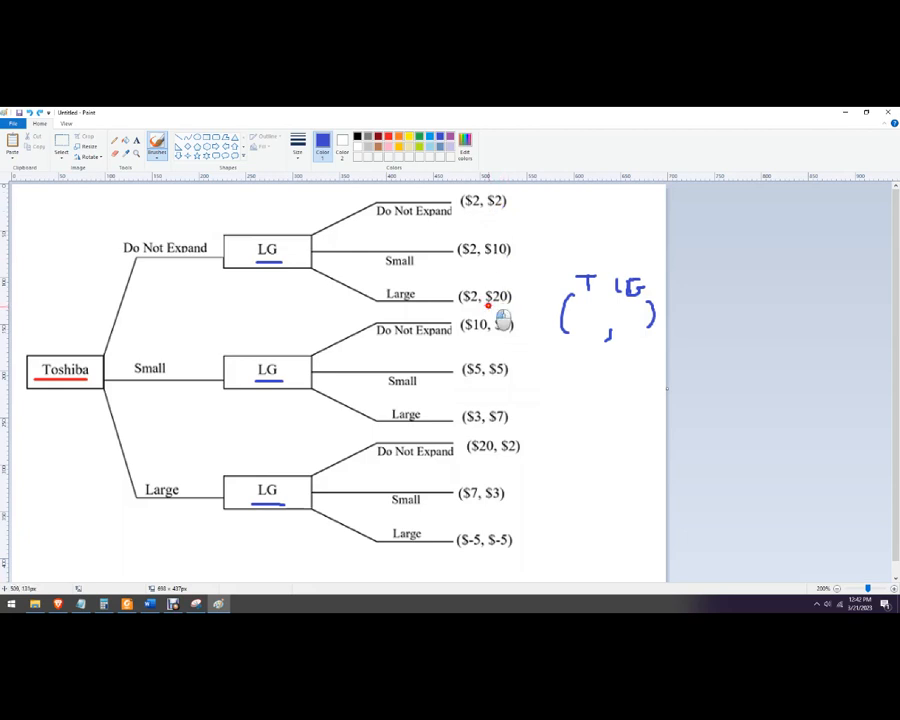
Draw a blue loop around the $20 in the top branch's ($2, $20) payoff.
{"action": "left_click_drag", "start_coordinate": [460, 290], "coordinate": [518, 305]}
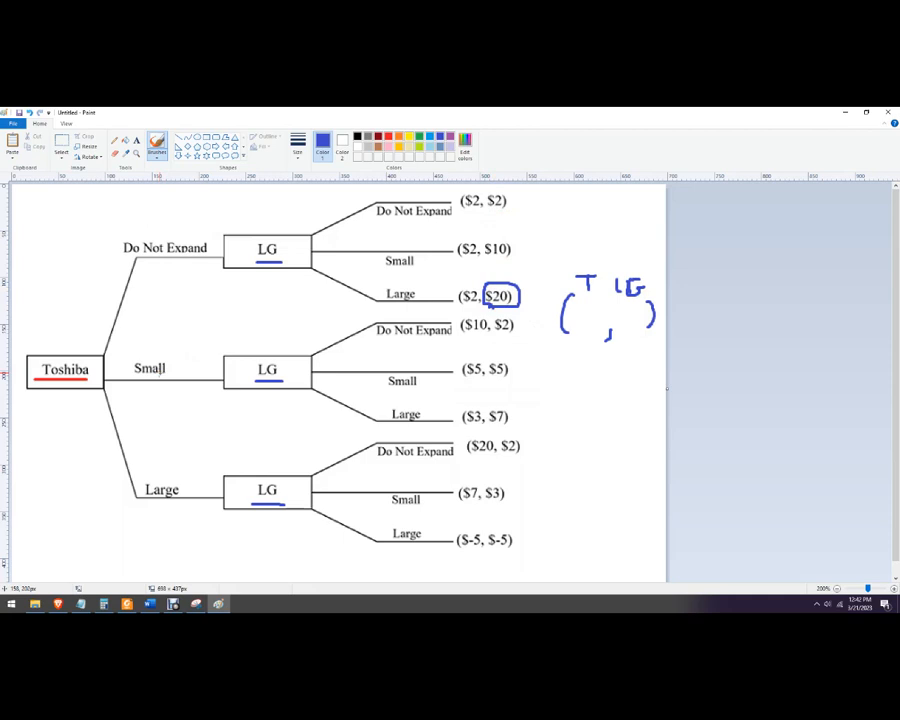
{"action": "mouse_move", "coordinate": [515, 340]}
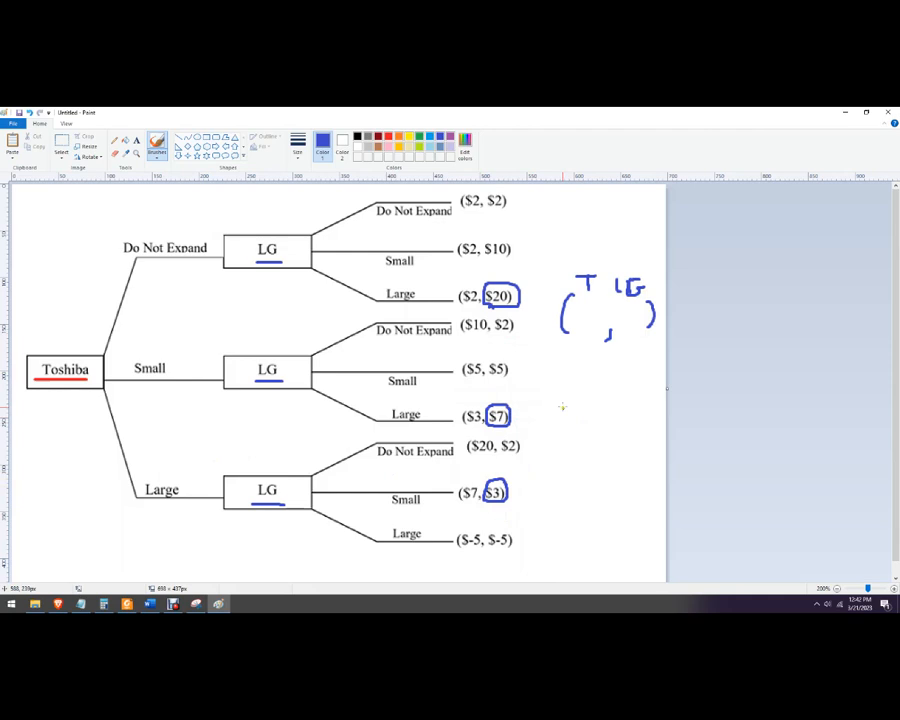
{"action": "mouse_move", "coordinate": [501, 343]}
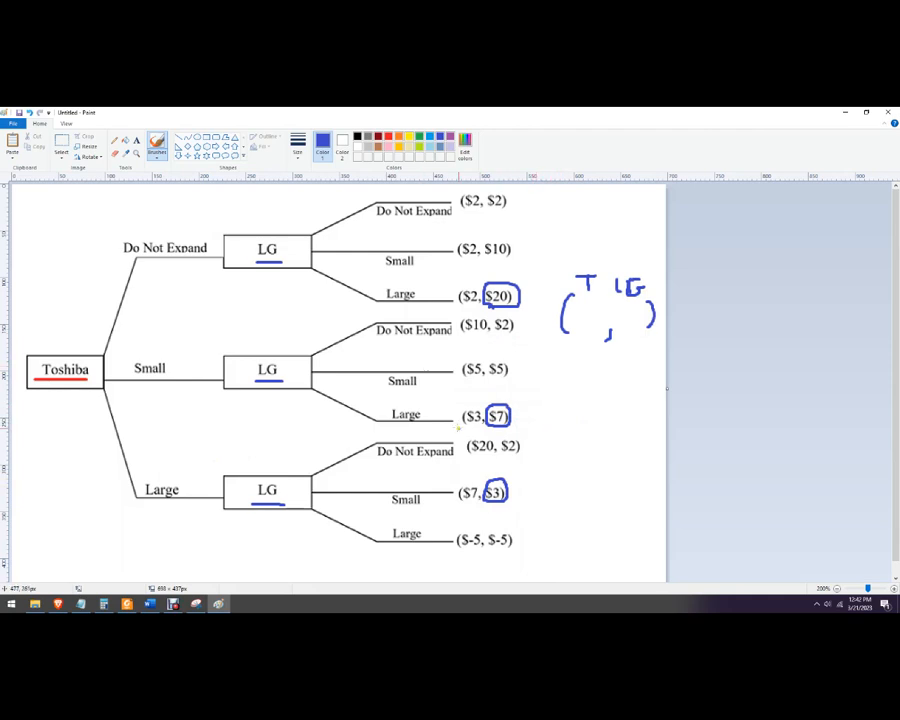
{"action": "mouse_move", "coordinate": [337, 379]}
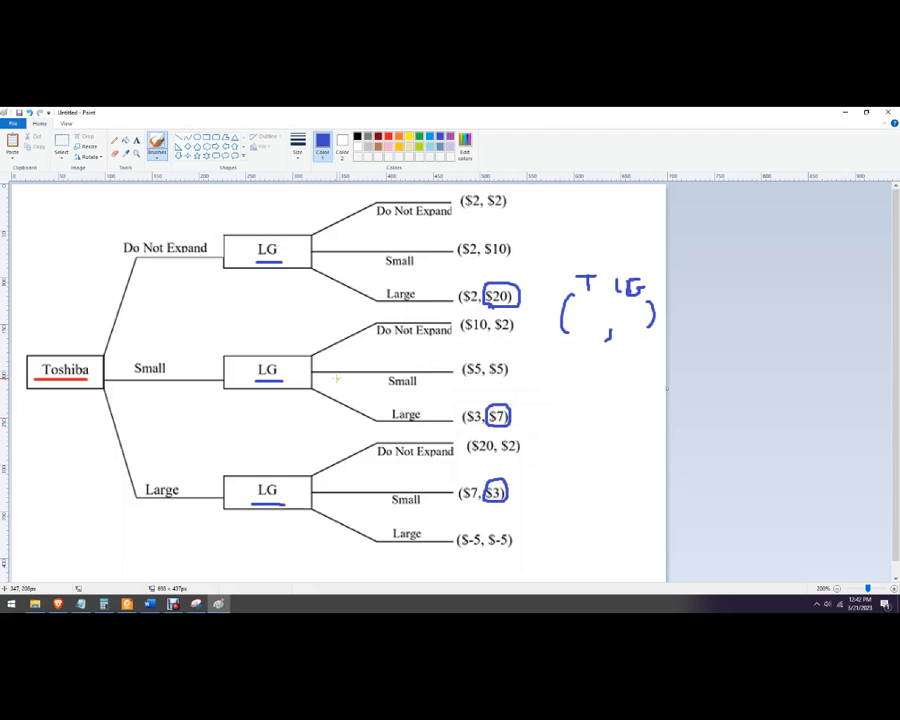
{"action": "mouse_move", "coordinate": [160, 380]}
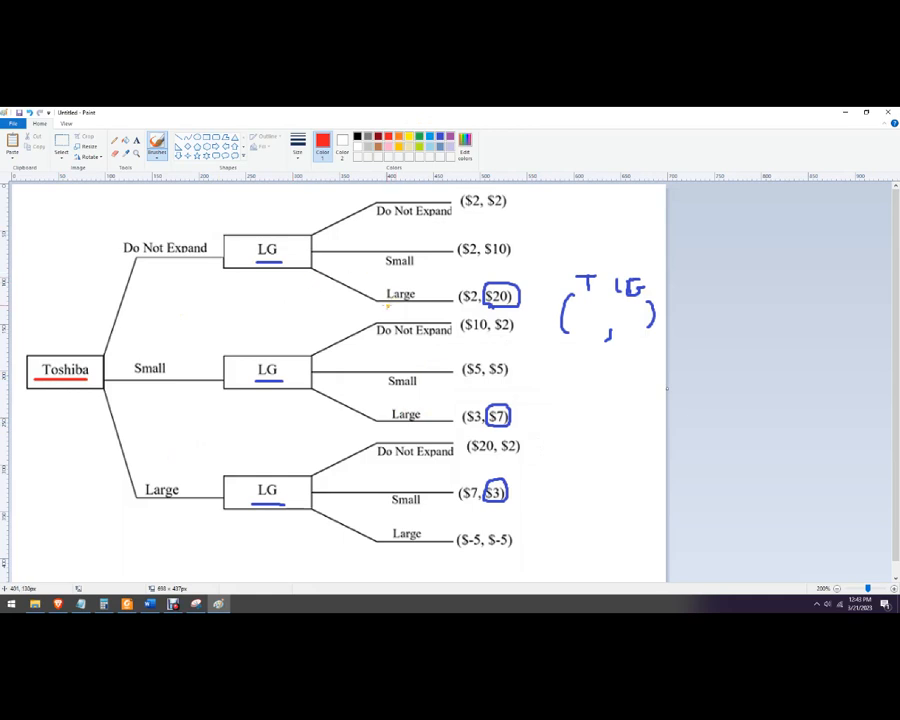
Draw a red loop around the 'Large' label on the top branch.
{"action": "left_click_drag", "start_coordinate": [378, 293], "coordinate": [422, 293]}
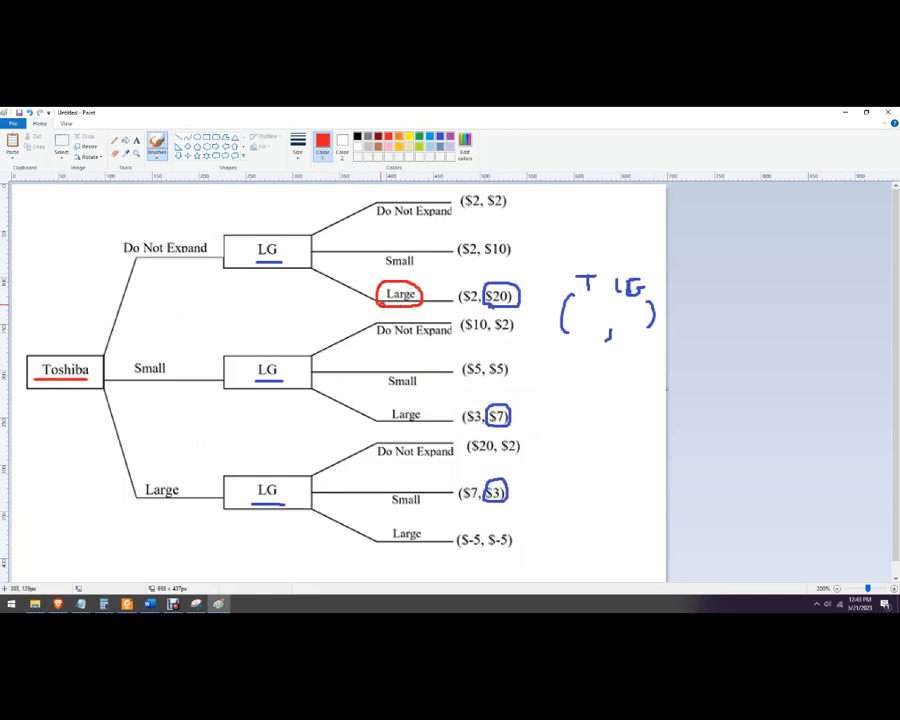